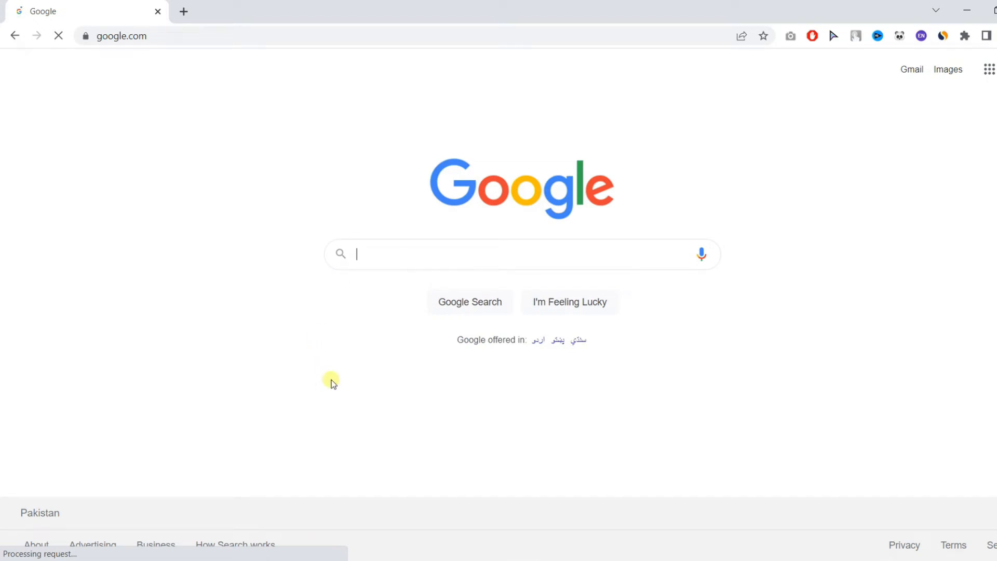
{"action": "mouse_move", "coordinate": [328, 373]}
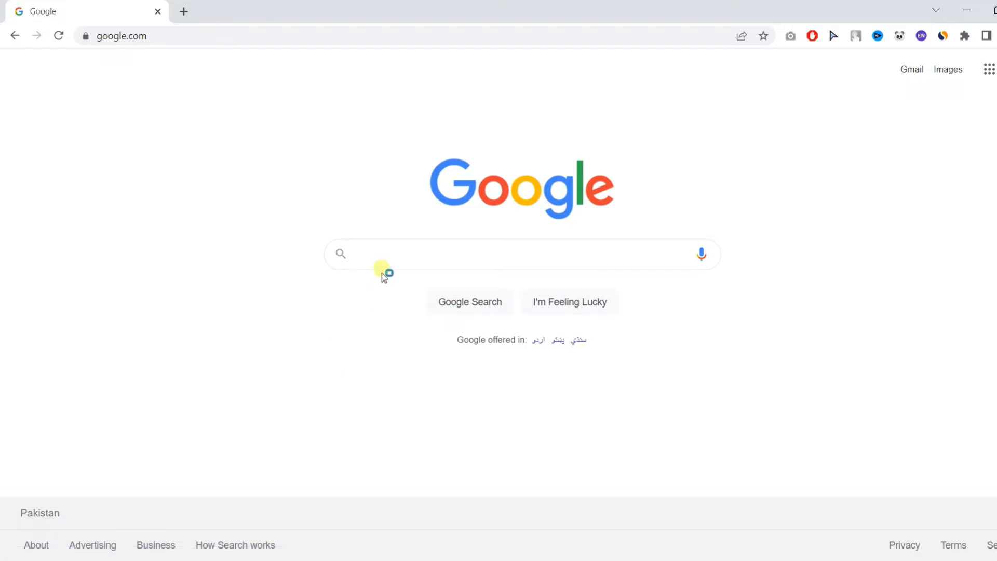
Search Google for qrgenerator.org using the suggested completion.
{"action": "type", "text": "qrgenera"}
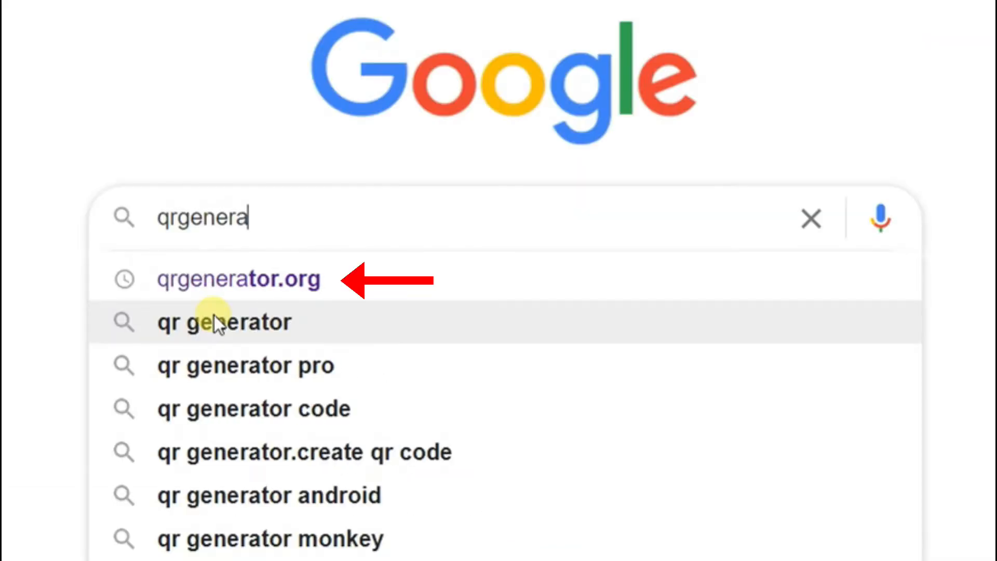
{"action": "left_click", "coordinate": [238, 278]}
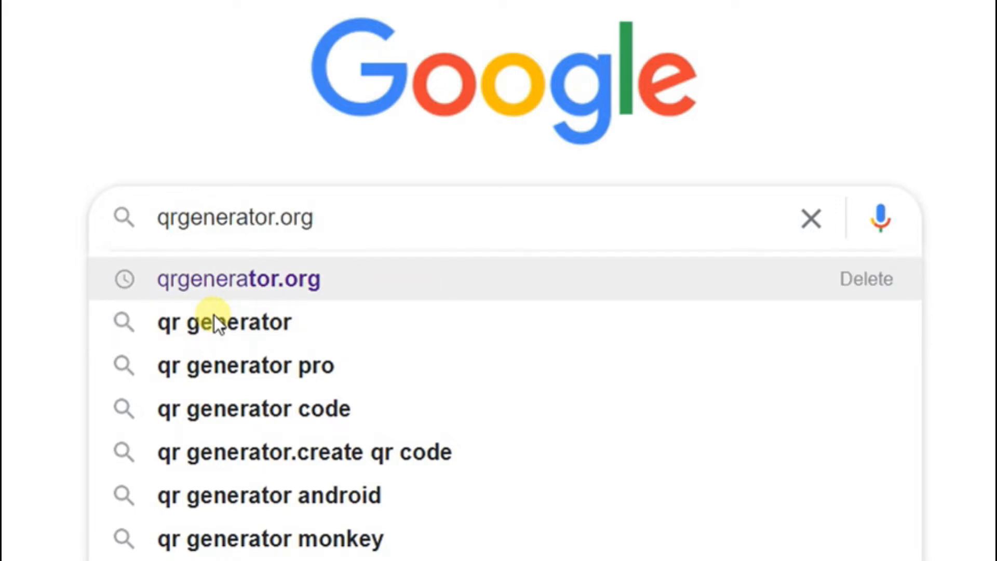
{"action": "left_click", "coordinate": [238, 278]}
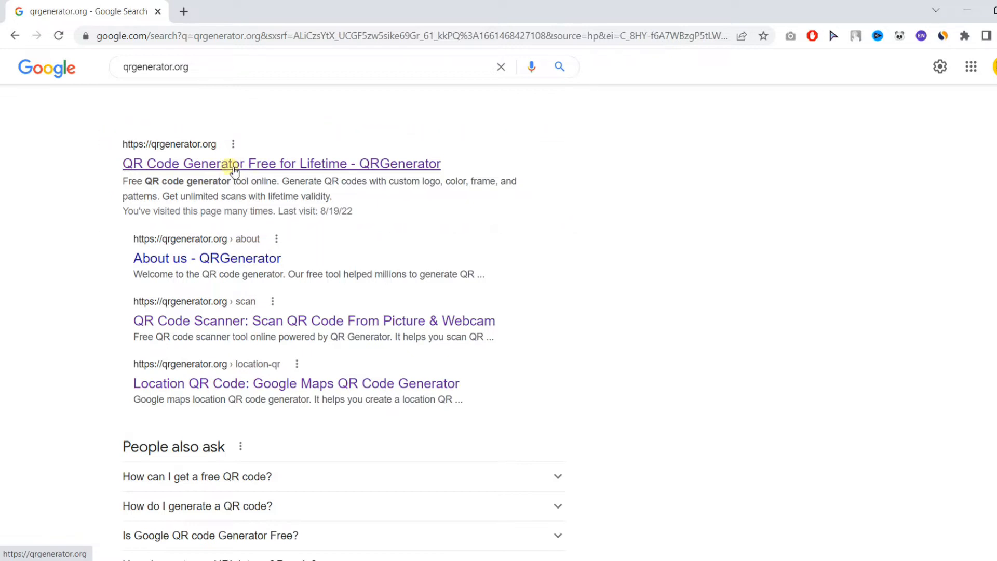
Open the QRGenerator site and try the Text and E-mail types before returning to Link.
{"action": "left_click", "coordinate": [280, 164]}
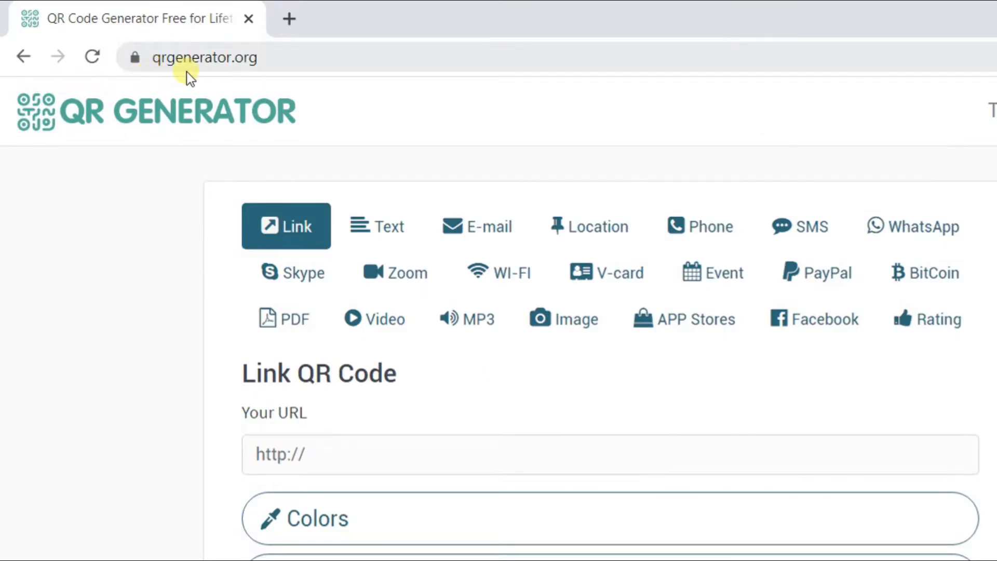
{"action": "mouse_move", "coordinate": [216, 202]}
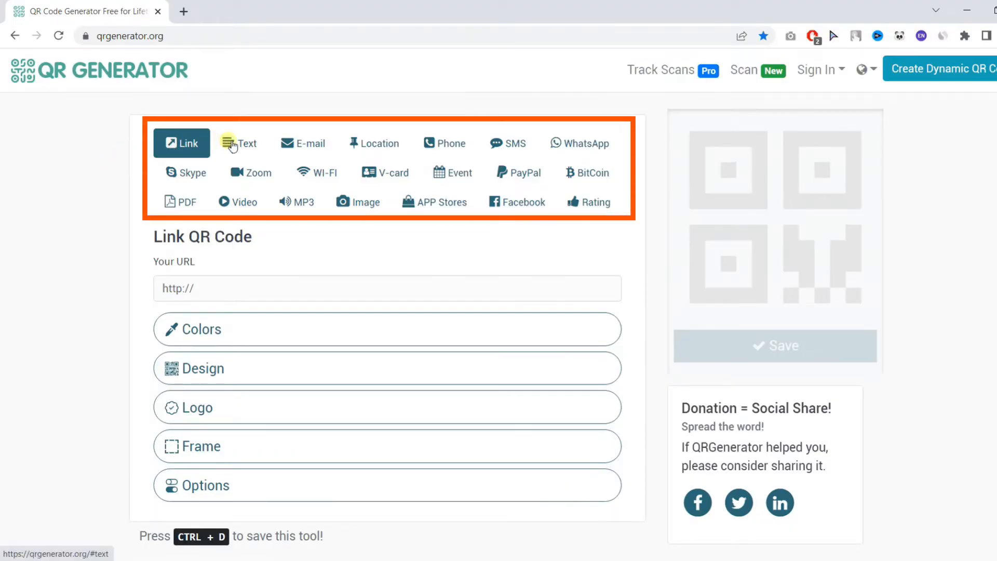
{"action": "left_click", "coordinate": [244, 142]}
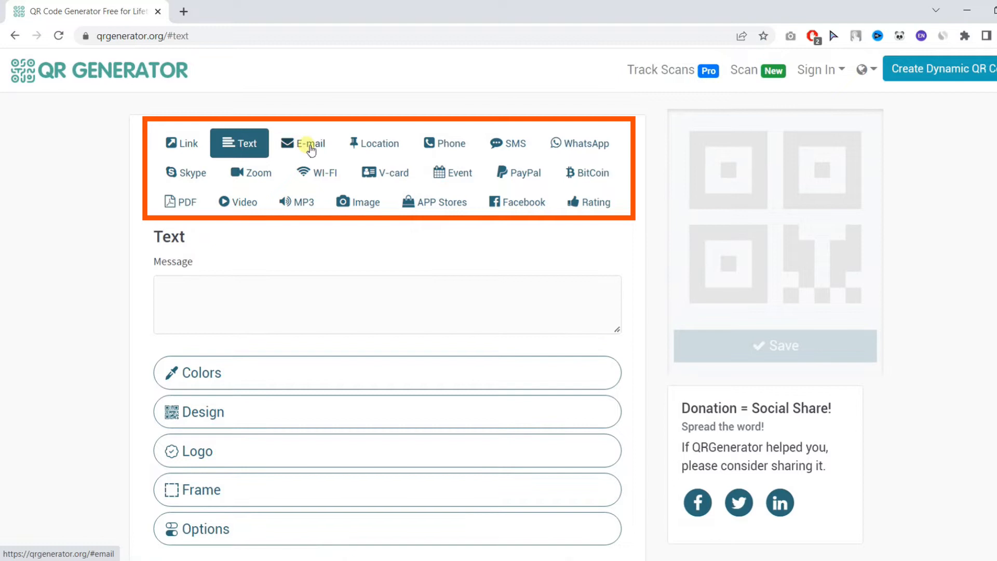
{"action": "left_click", "coordinate": [304, 142]}
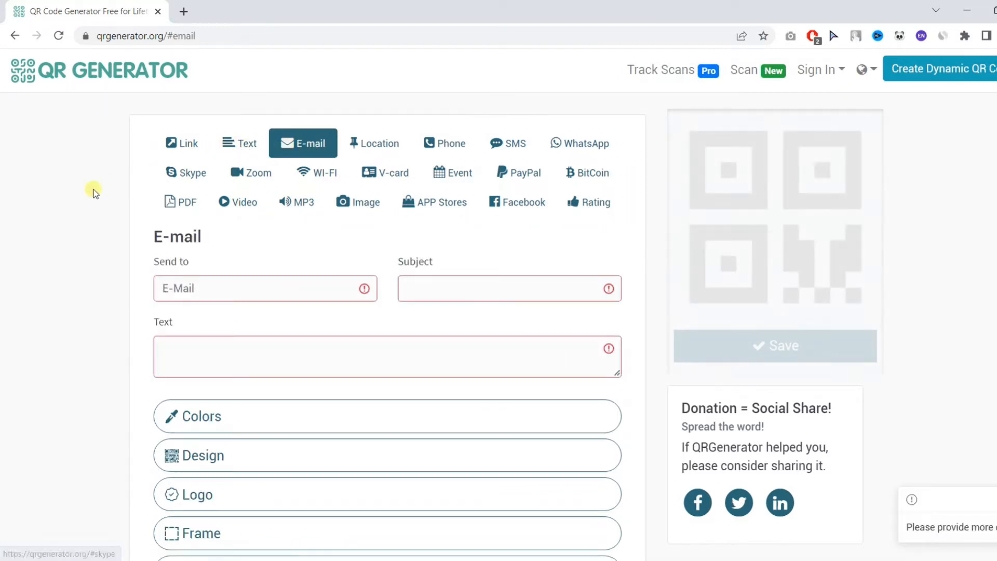
{"action": "left_click", "coordinate": [181, 142]}
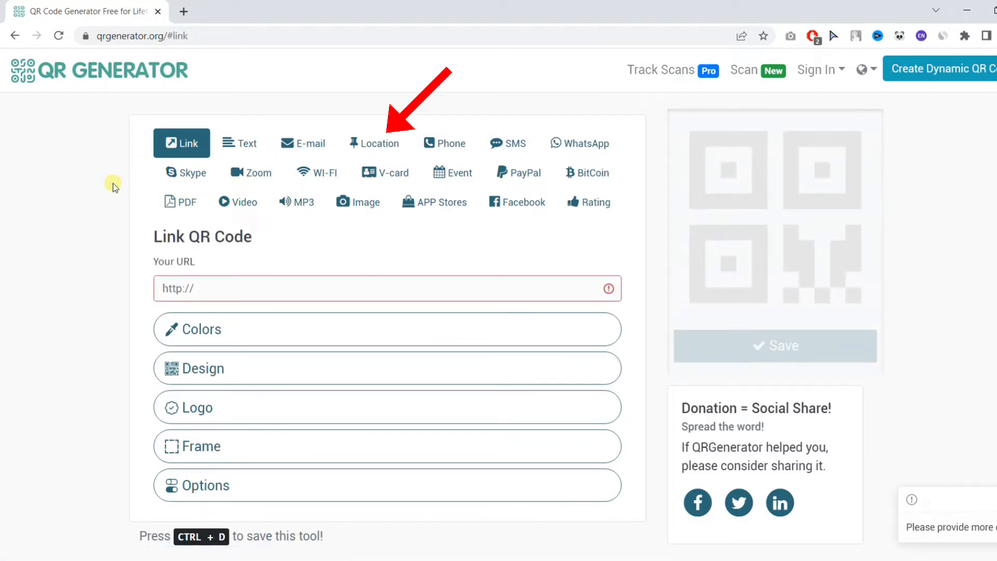
{"action": "mouse_move", "coordinate": [365, 150]}
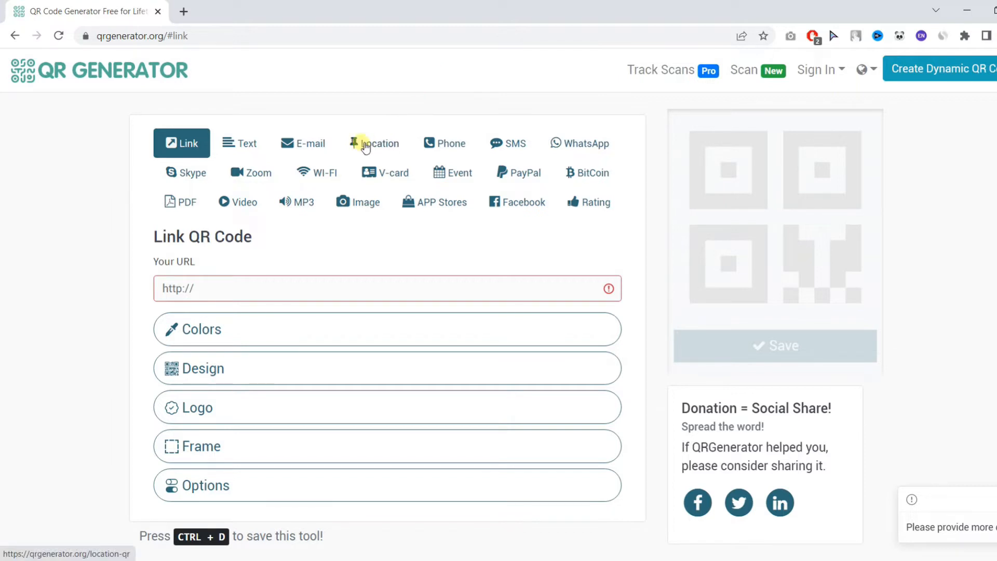
Open the Location QR code page and switch the map to Satellite and back.
{"action": "left_click", "coordinate": [374, 143]}
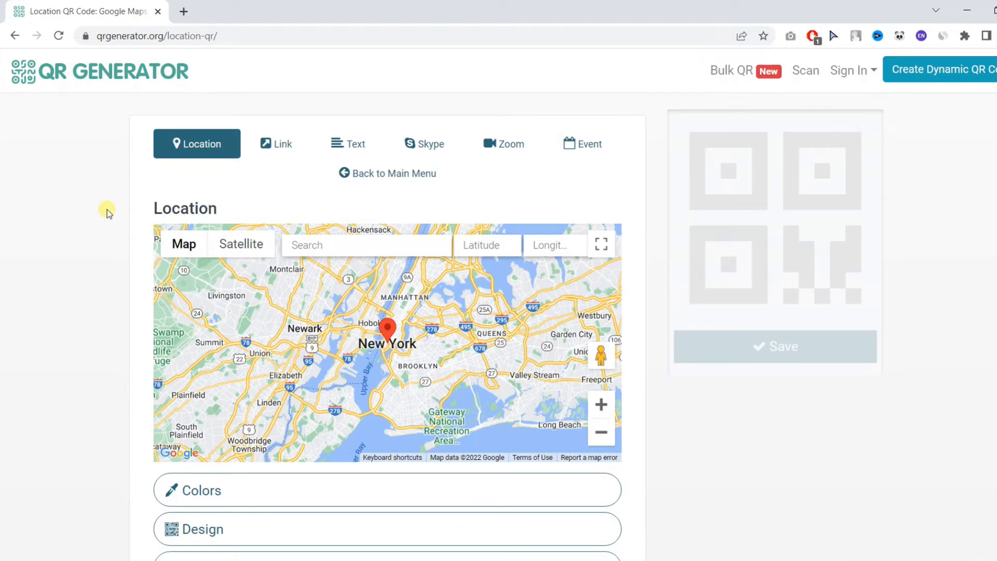
{"action": "mouse_move", "coordinate": [346, 280]}
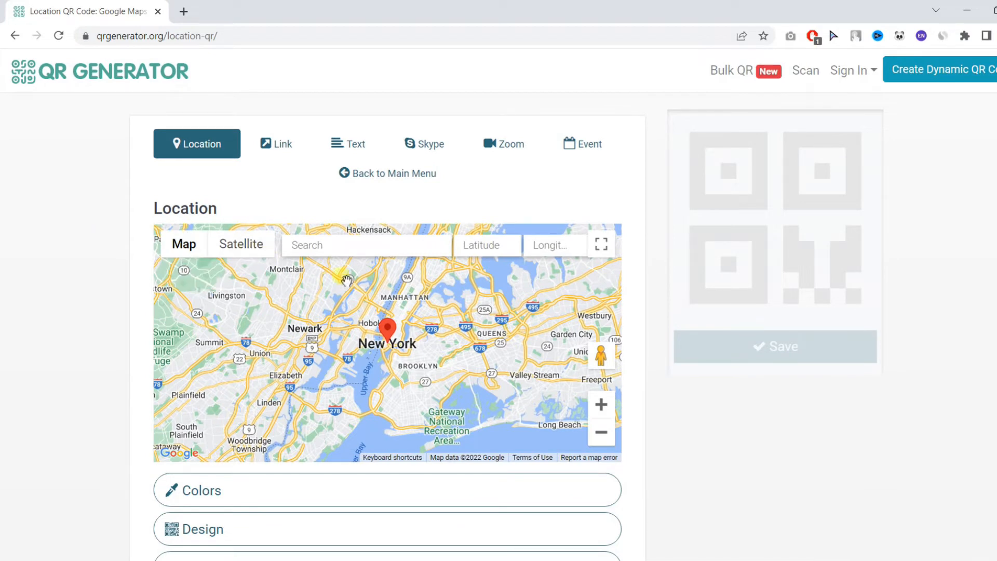
{"action": "mouse_move", "coordinate": [343, 319]}
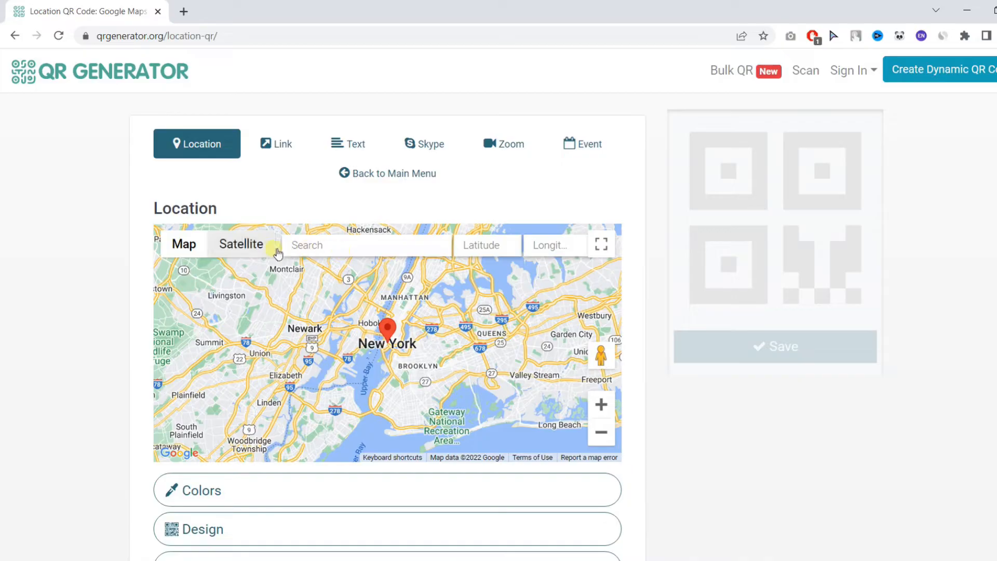
{"action": "left_click", "coordinate": [241, 244]}
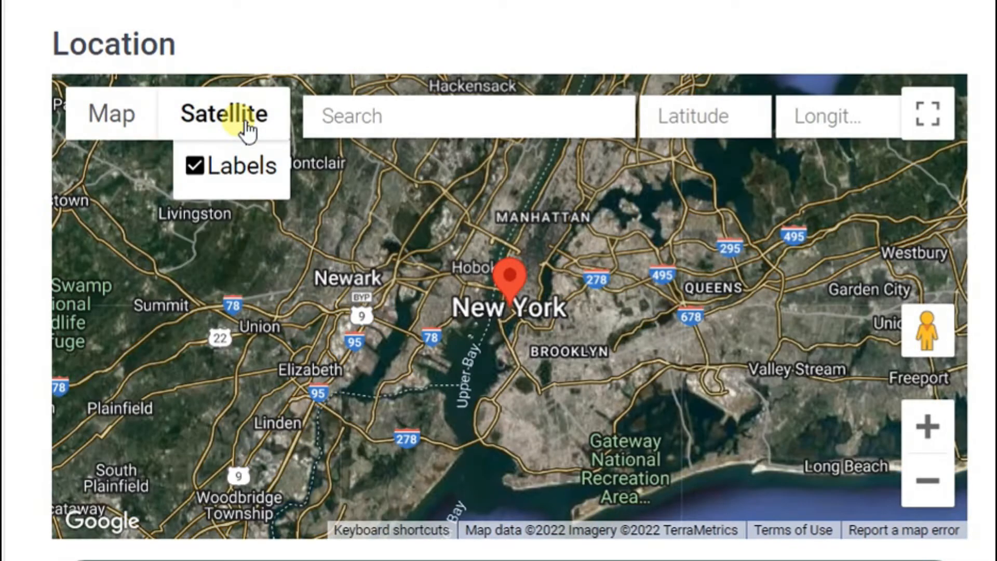
{"action": "mouse_move", "coordinate": [113, 114]}
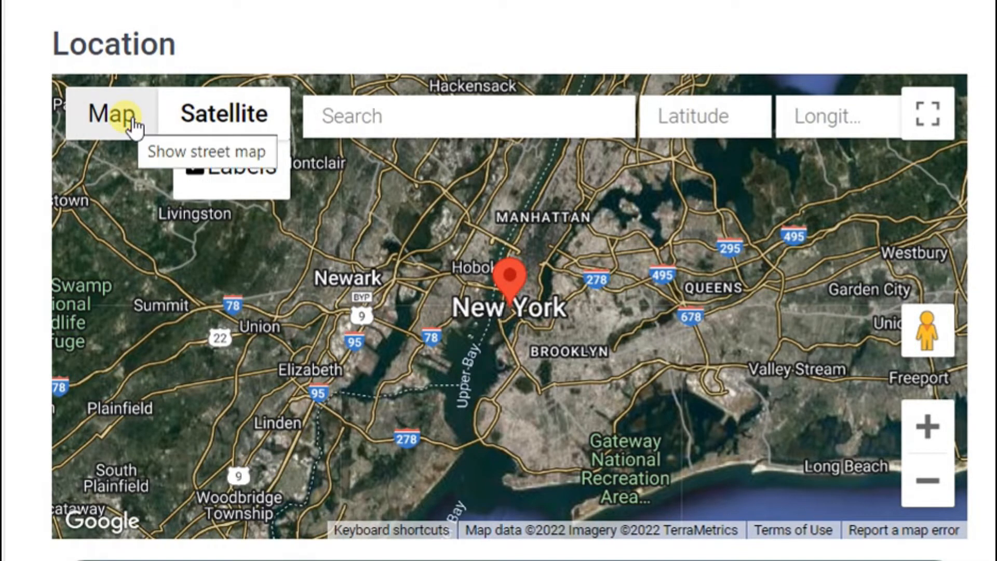
{"action": "left_click", "coordinate": [112, 115]}
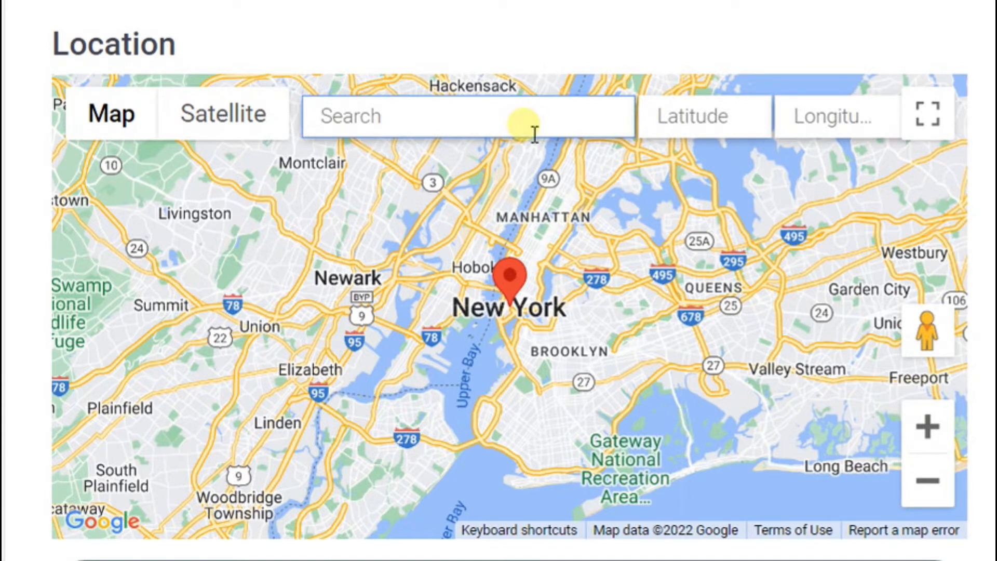
Search for Houston, choose Houston, TX, USA, and pin central Houston on the map.
{"action": "type", "text": "Huston"}
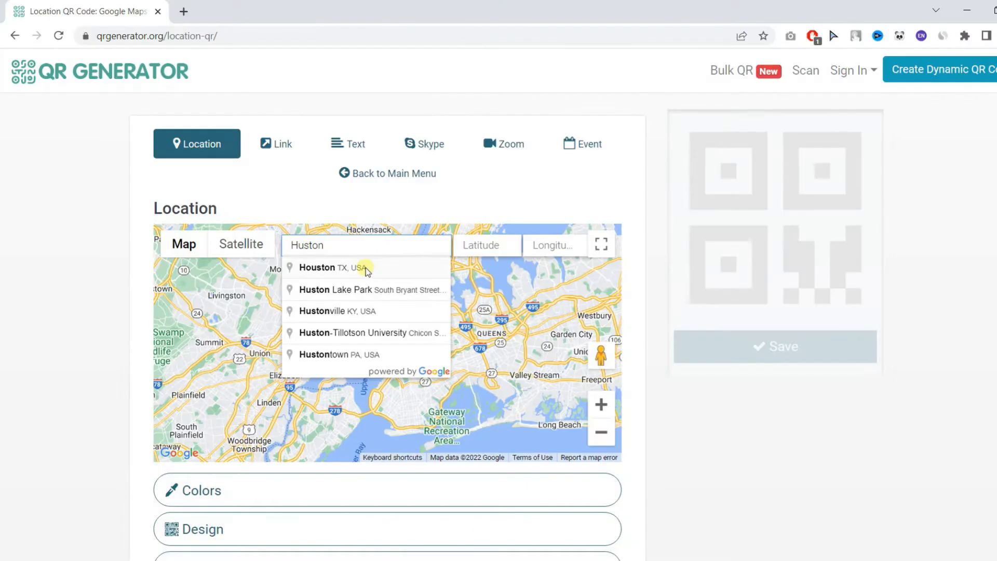
{"action": "left_click", "coordinate": [324, 267]}
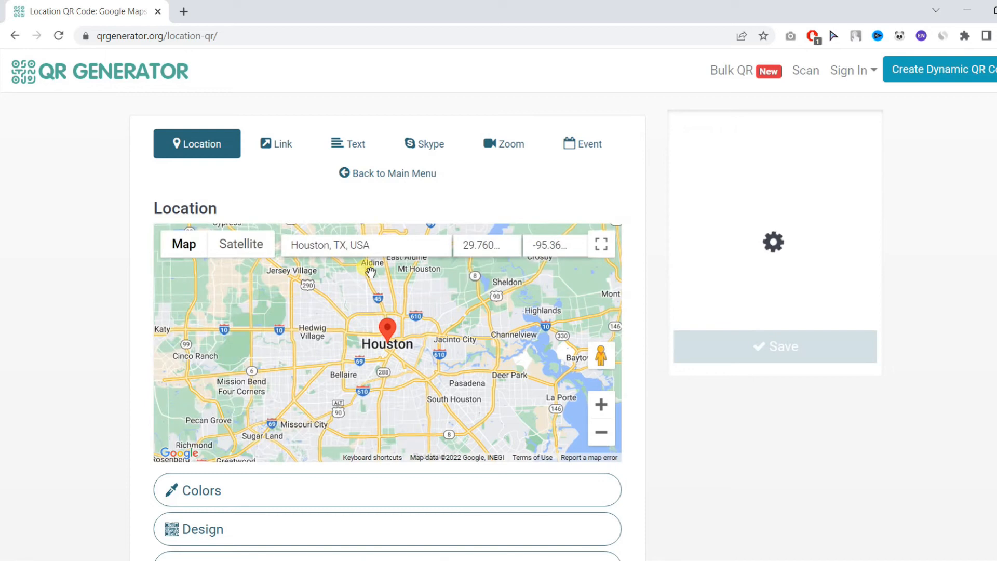
{"action": "left_click", "coordinate": [388, 330]}
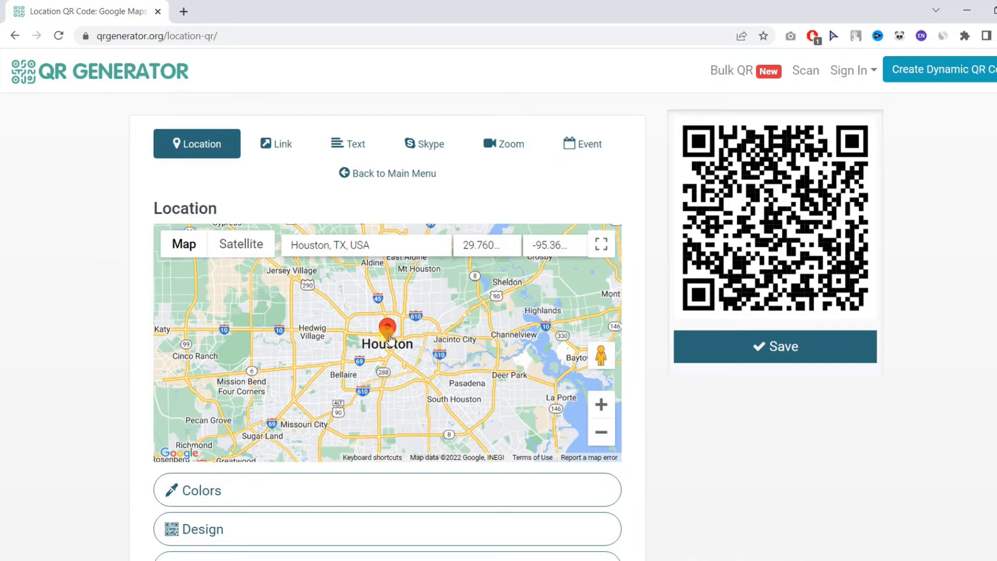
{"action": "left_click", "coordinate": [303, 321]}
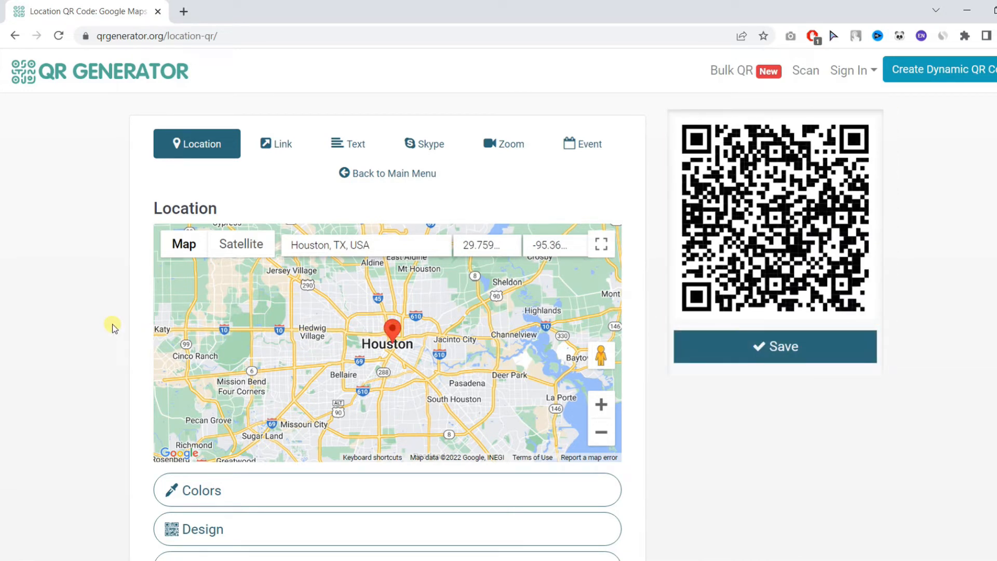
Try a transparent background and a gradient in Colors, then revert both for solid black on white.
{"action": "scroll", "scroll_direction": "down", "scroll_amount": 3}
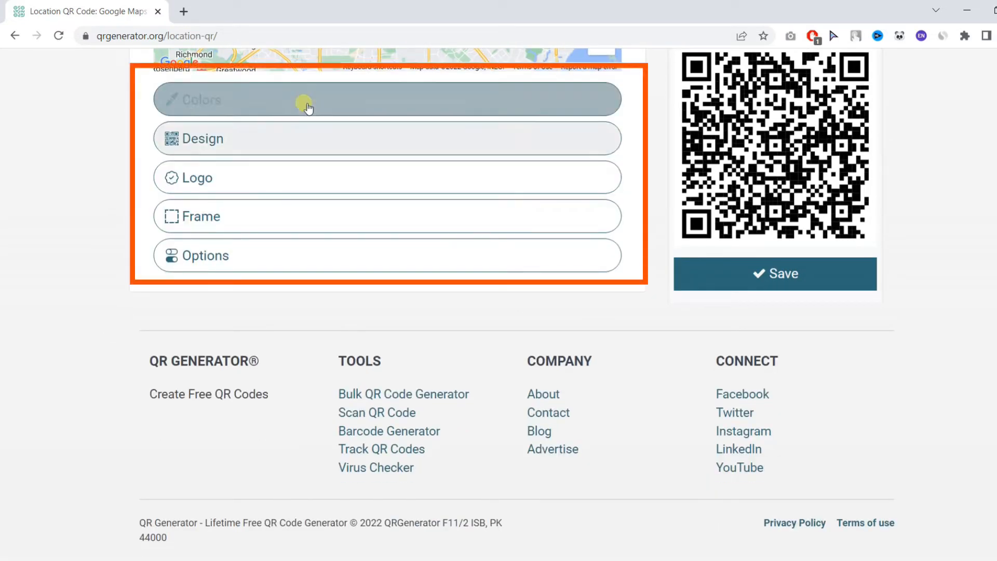
{"action": "left_click", "coordinate": [386, 99]}
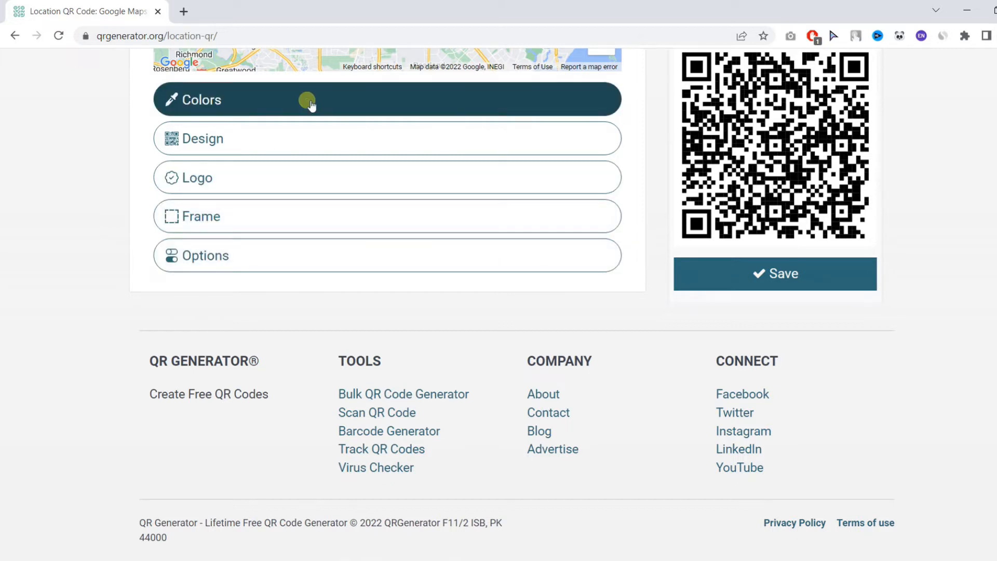
{"action": "left_click", "coordinate": [386, 100]}
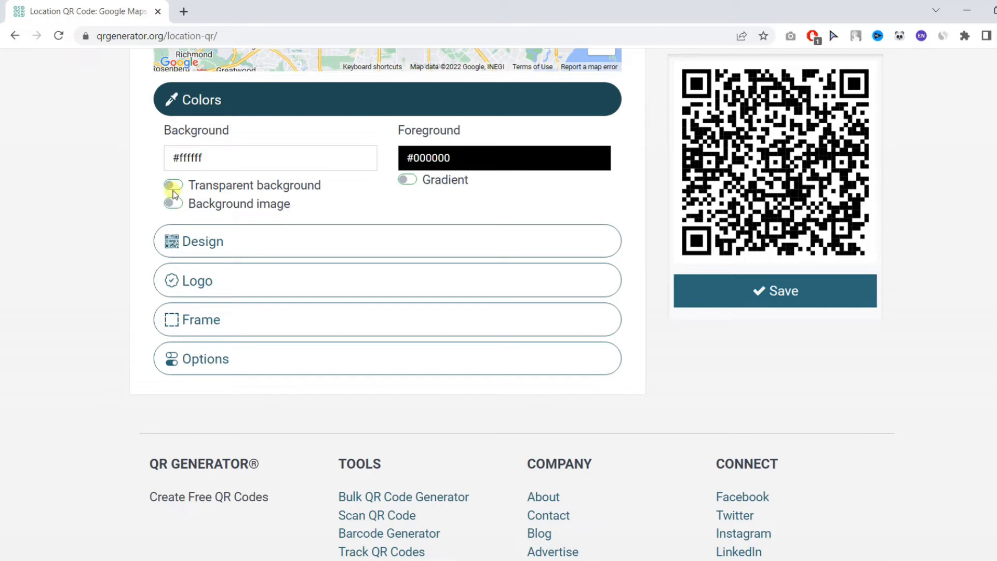
{"action": "left_click", "coordinate": [173, 185]}
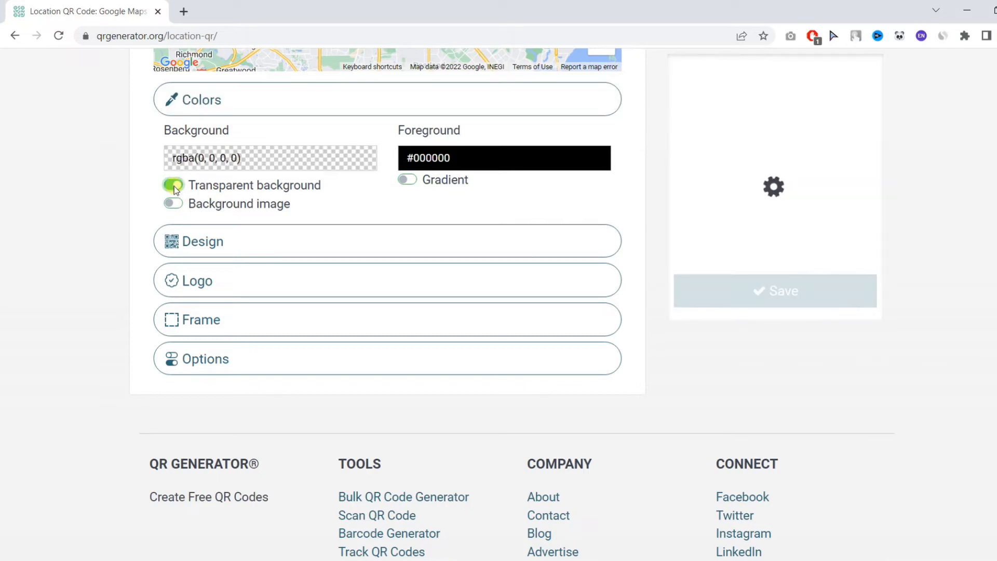
{"action": "left_click", "coordinate": [172, 184]}
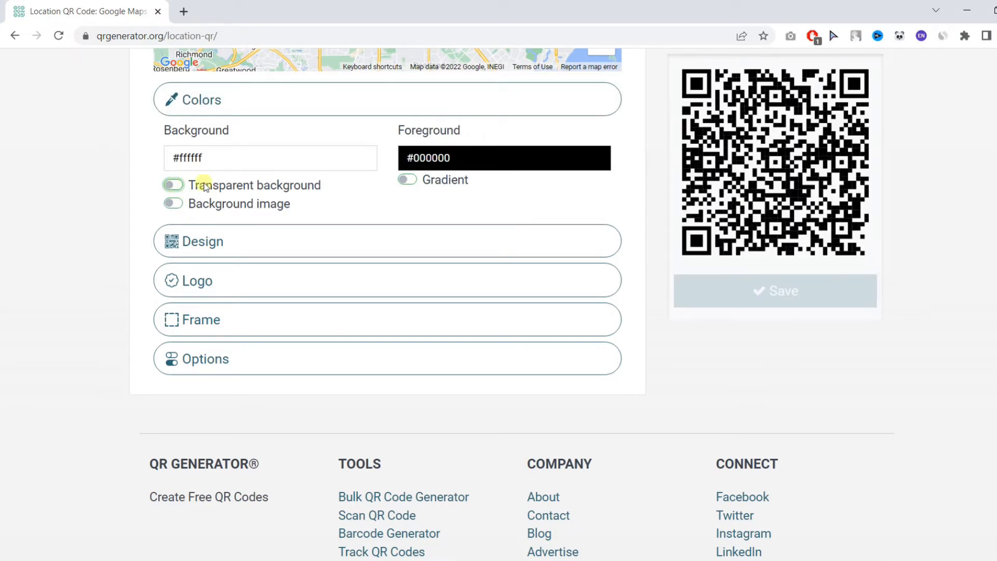
{"action": "left_click", "coordinate": [407, 179]}
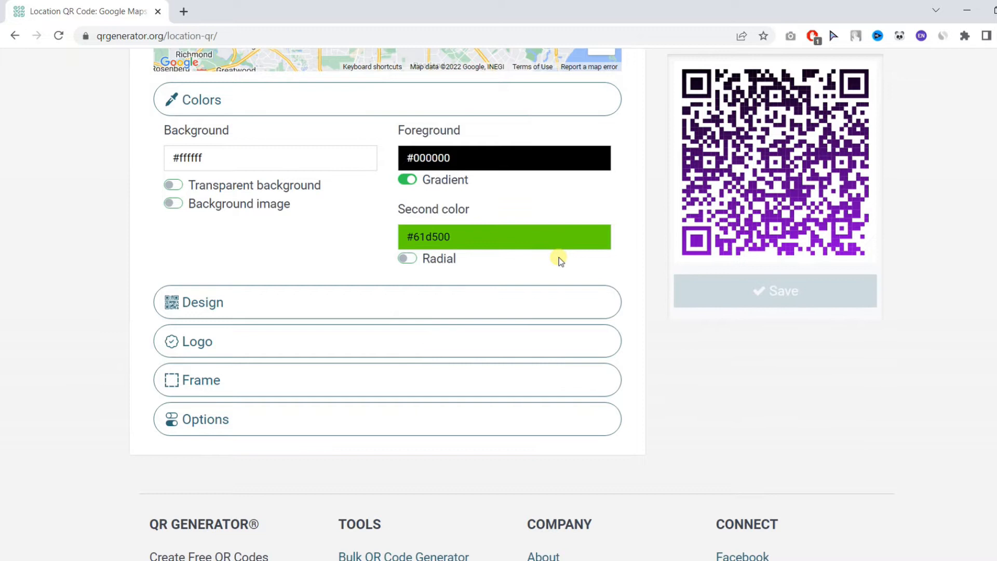
{"action": "left_click", "coordinate": [406, 179]}
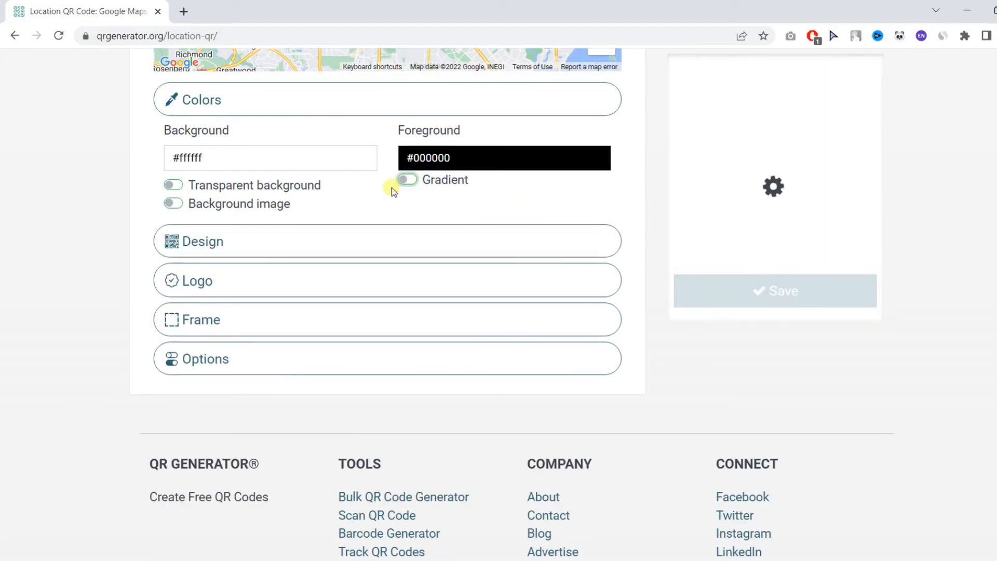
{"action": "left_click", "coordinate": [205, 241]}
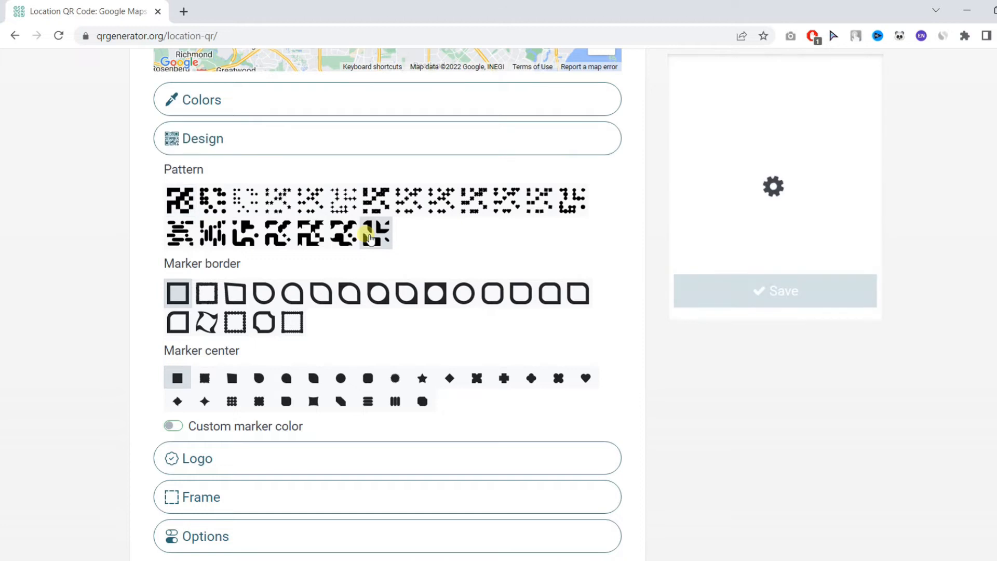
Apply the irregular angular pattern, trying custom marker colours before keeping plain black markers.
{"action": "left_click", "coordinate": [377, 233]}
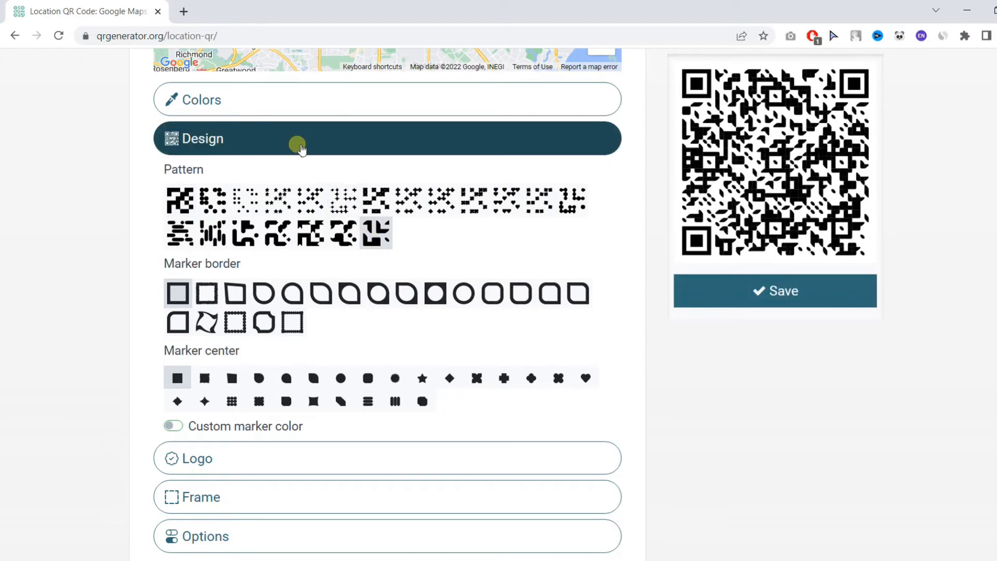
{"action": "left_click", "coordinate": [312, 401]}
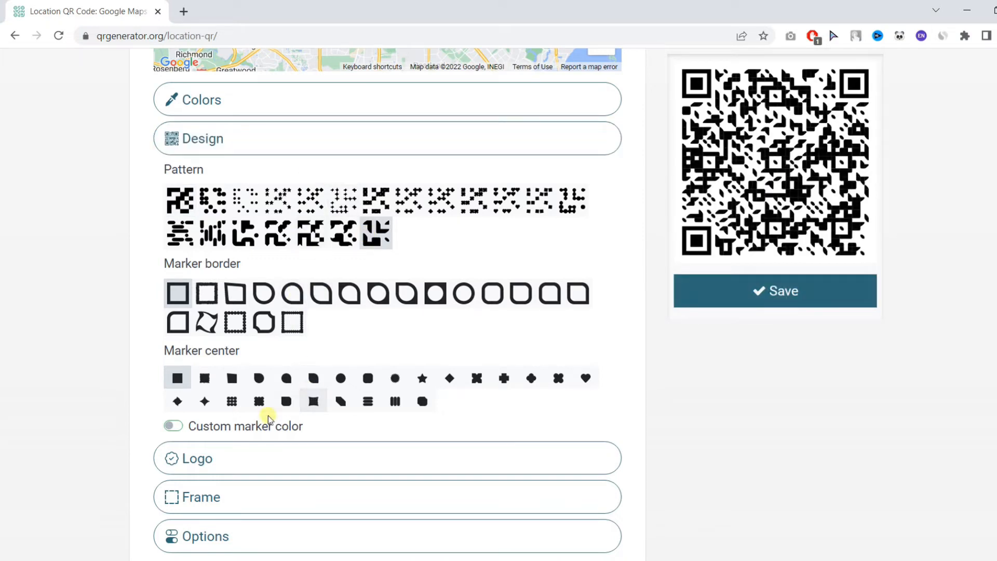
{"action": "left_click", "coordinate": [172, 425]}
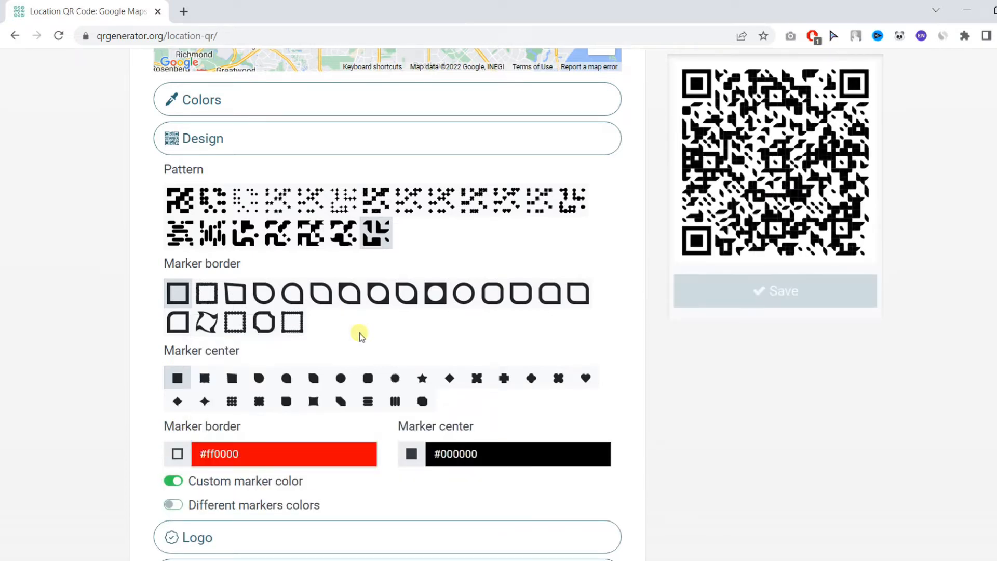
{"action": "left_click", "coordinate": [172, 505]}
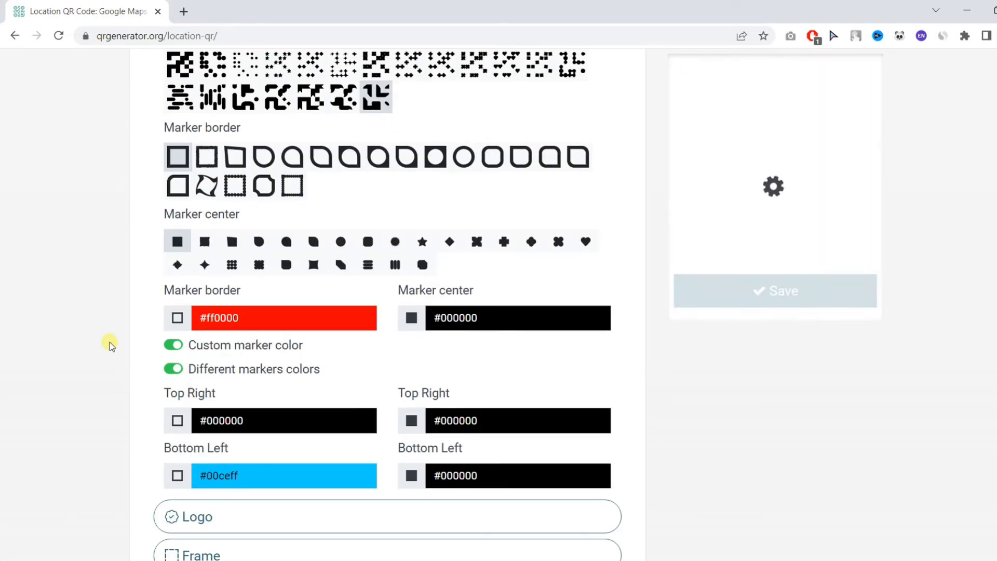
{"action": "left_click", "coordinate": [172, 369]}
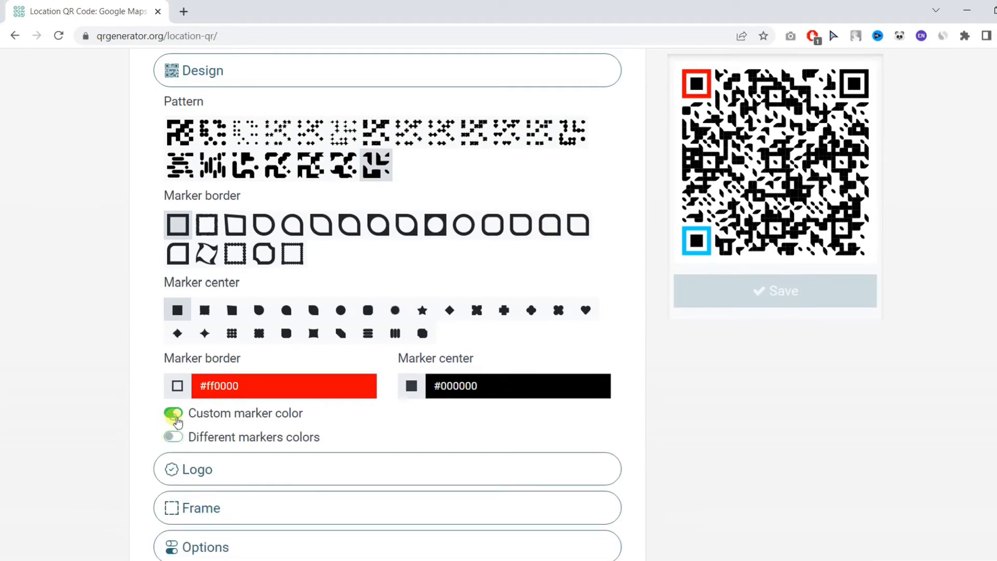
{"action": "left_click", "coordinate": [386, 468]}
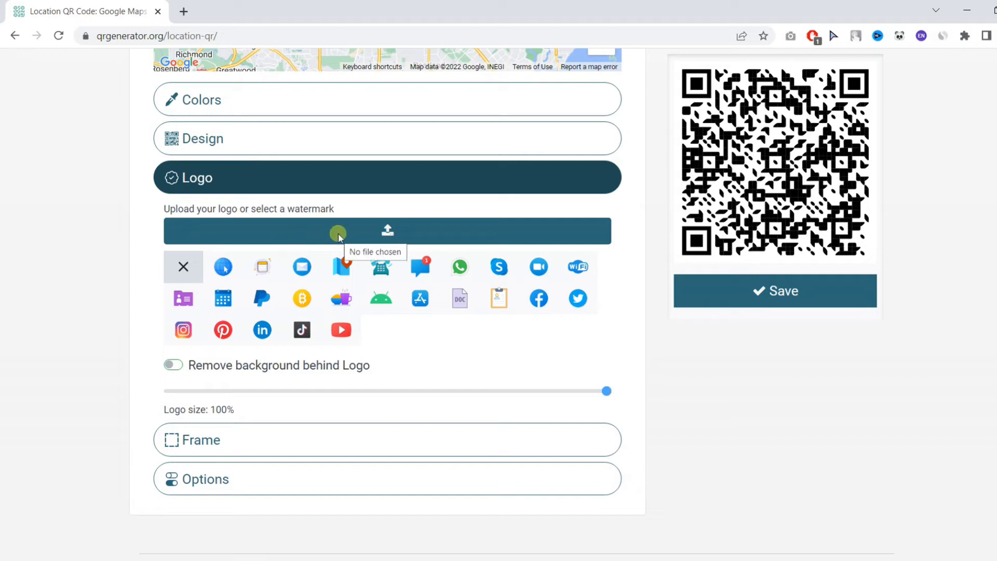
Add the map watermark logo with its background removed, sized to 61%.
{"action": "left_click", "coordinate": [340, 266]}
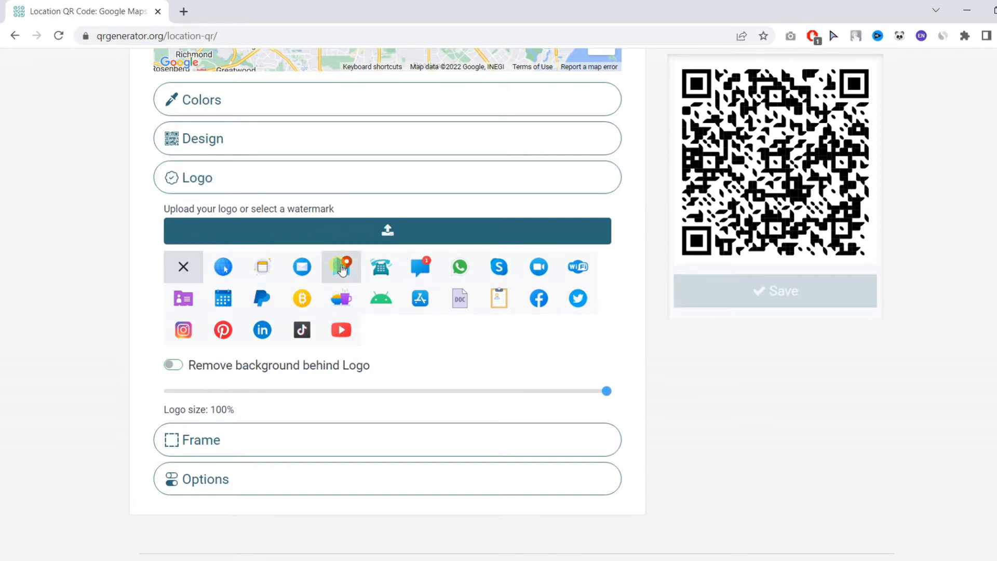
{"action": "left_click", "coordinate": [340, 266]}
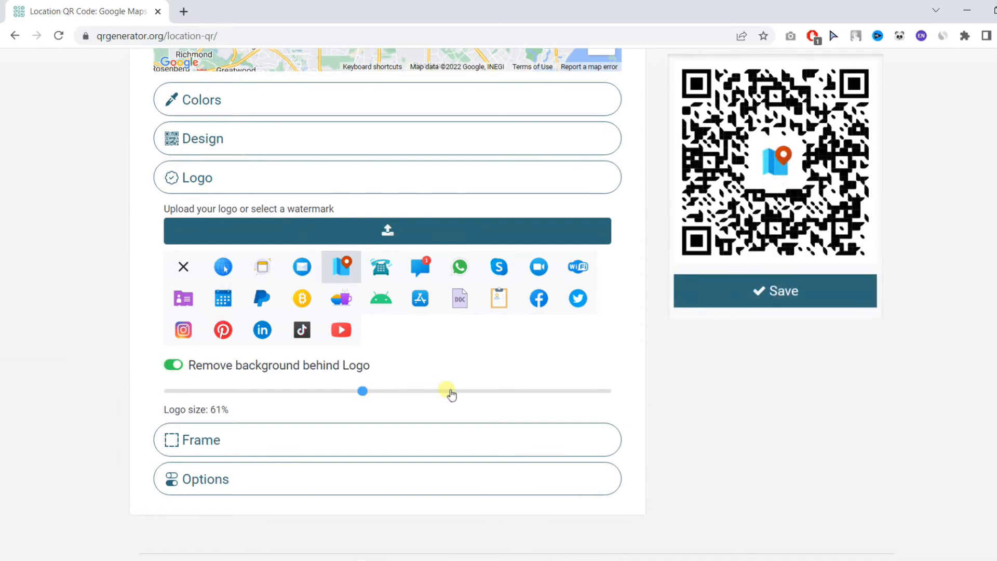
{"action": "left_click_drag", "start_coordinate": [363, 391], "coordinate": [487, 390]}
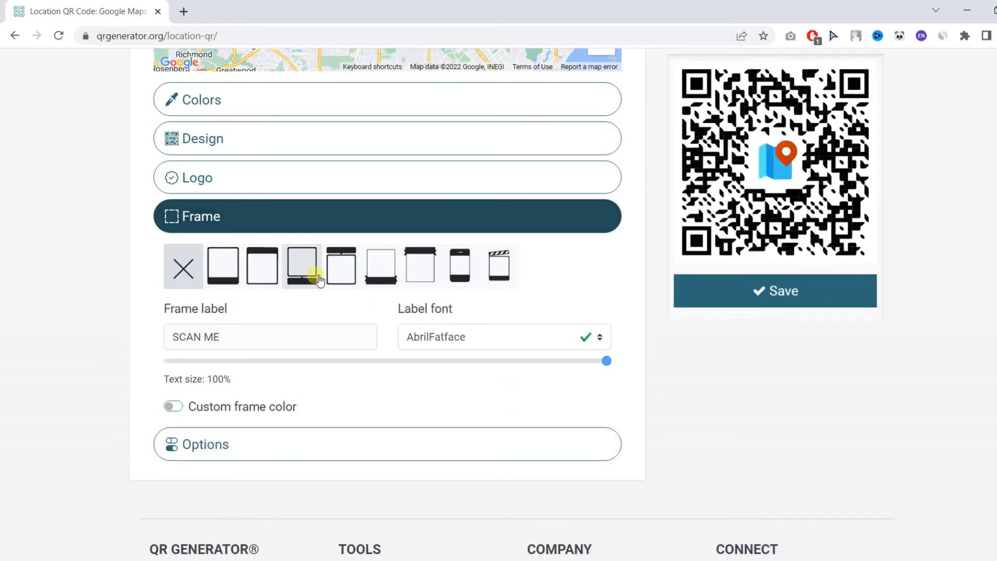
Add the speech-bubble frame and label it 'Our Location'.
{"action": "left_click", "coordinate": [302, 266]}
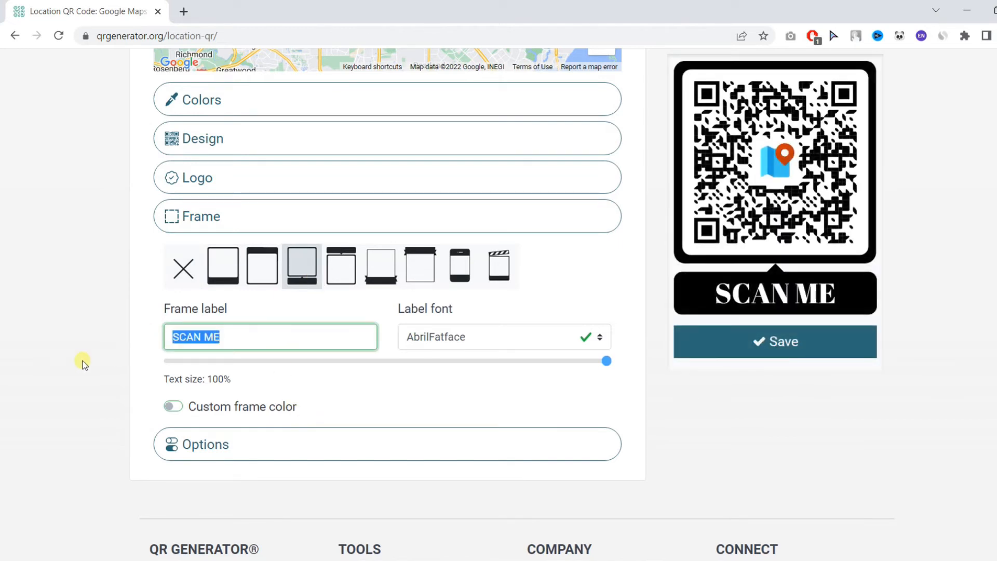
{"action": "type", "text": "Our L"}
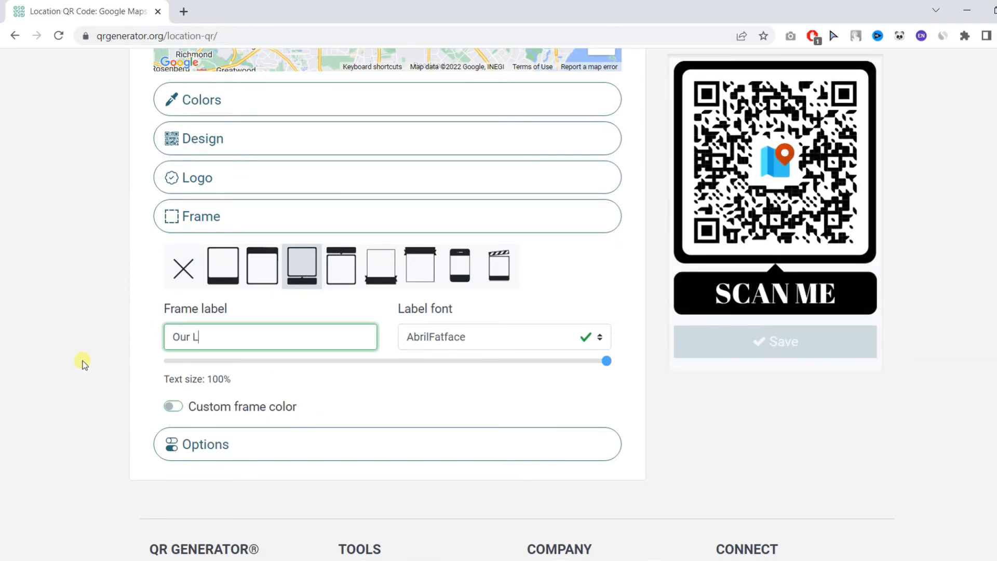
{"action": "type", "text": "ocation"}
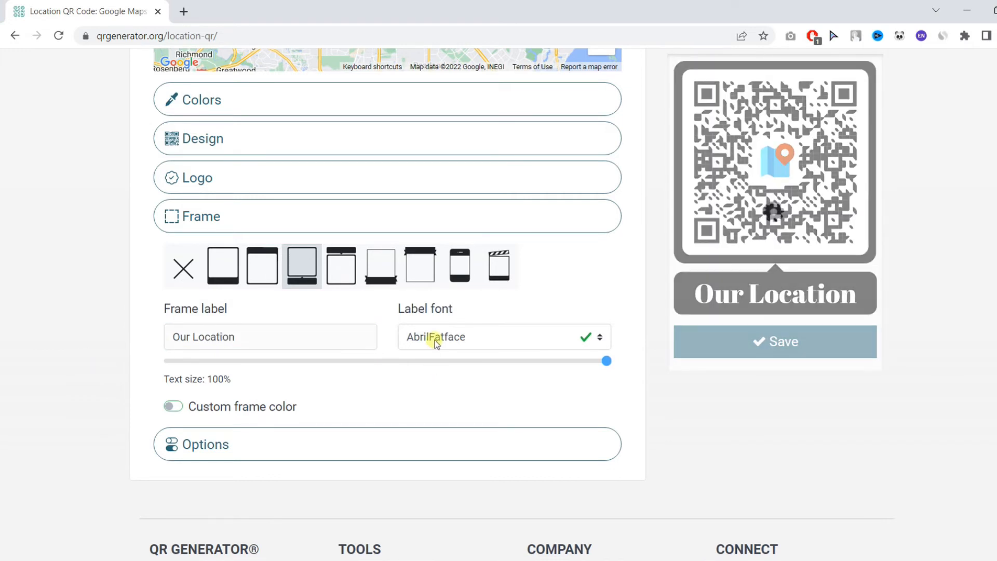
Try another label font and a custom frame colour, reverting to AbrilFatface and black.
{"action": "left_click", "coordinate": [502, 336]}
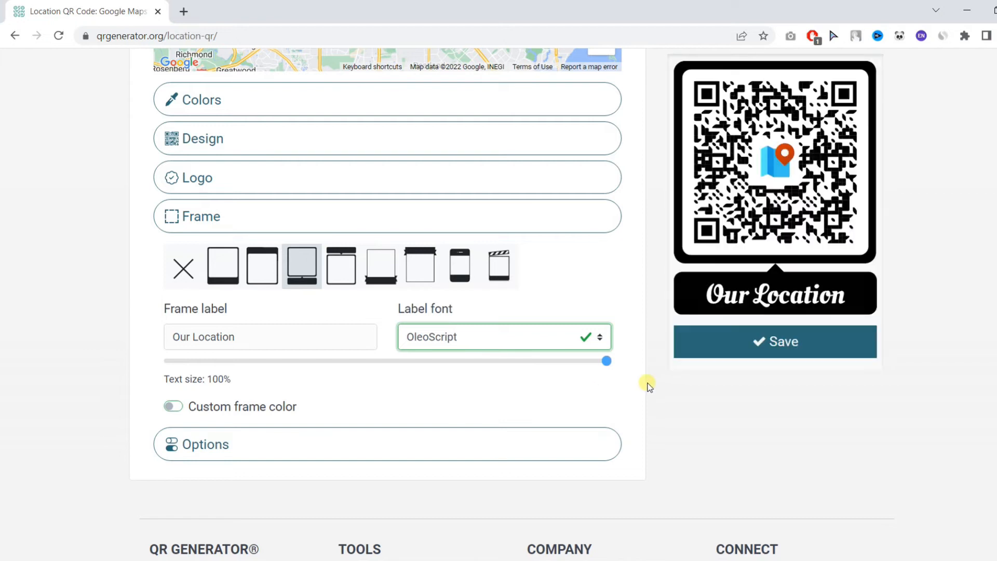
{"action": "left_click", "coordinate": [503, 336]}
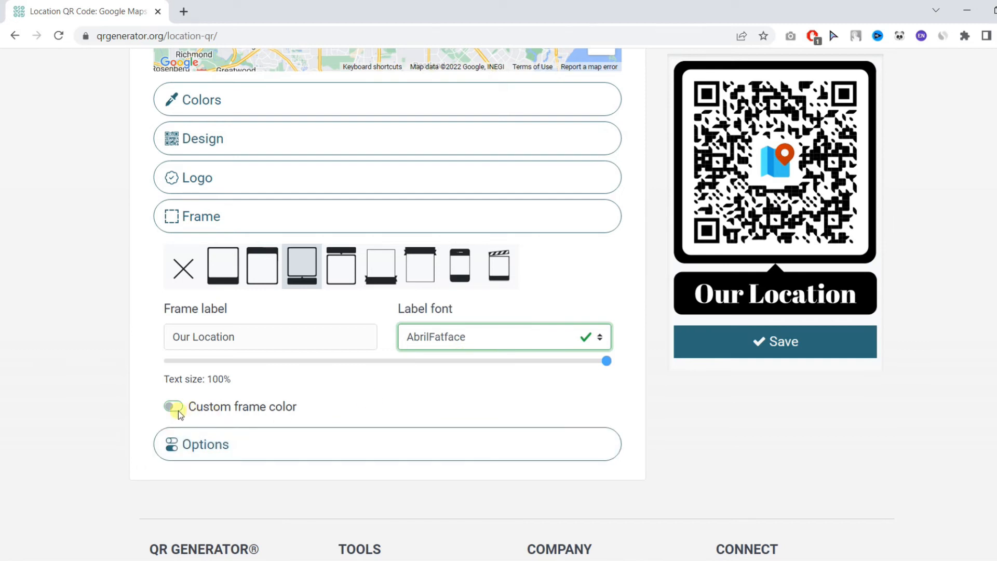
{"action": "left_click", "coordinate": [173, 406]}
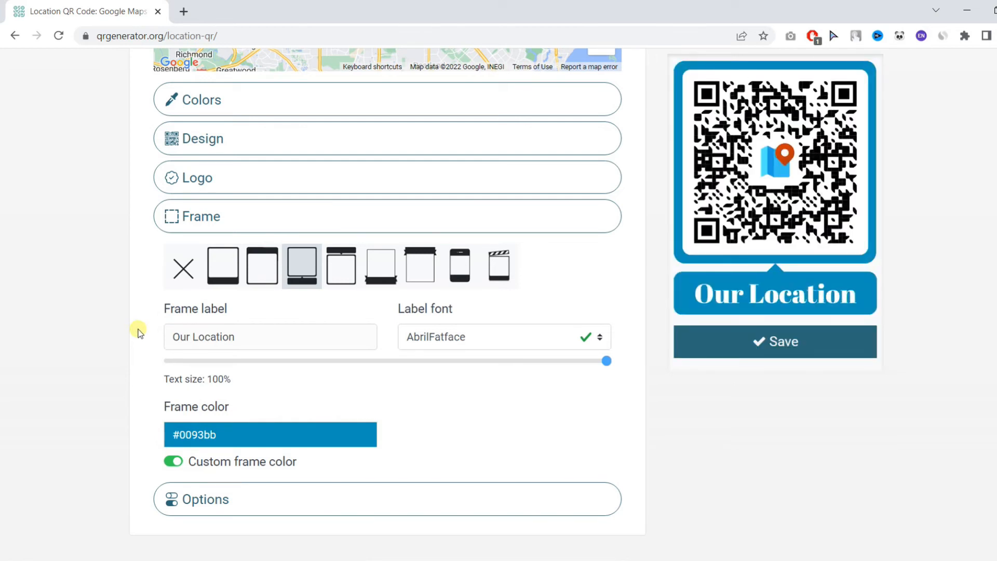
{"action": "left_click", "coordinate": [173, 459]}
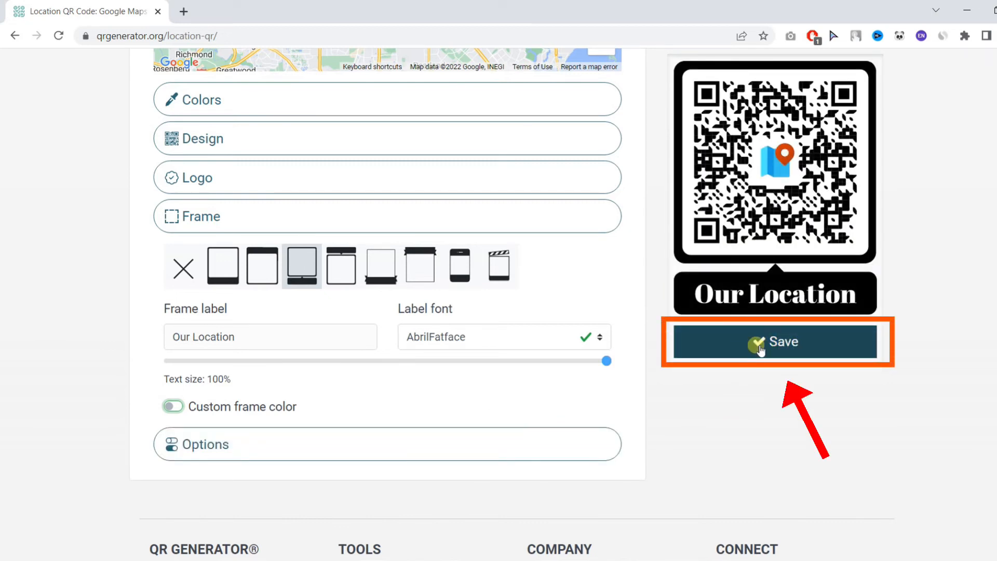
Save the design and download it as a PNG to the desktop.
{"action": "left_click", "coordinate": [774, 341]}
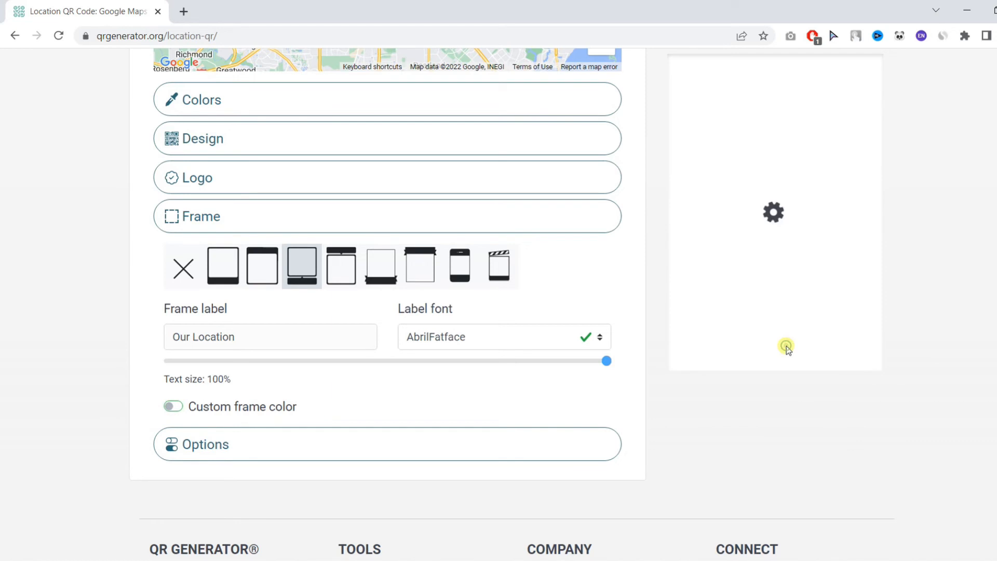
{"action": "mouse_move", "coordinate": [791, 345]}
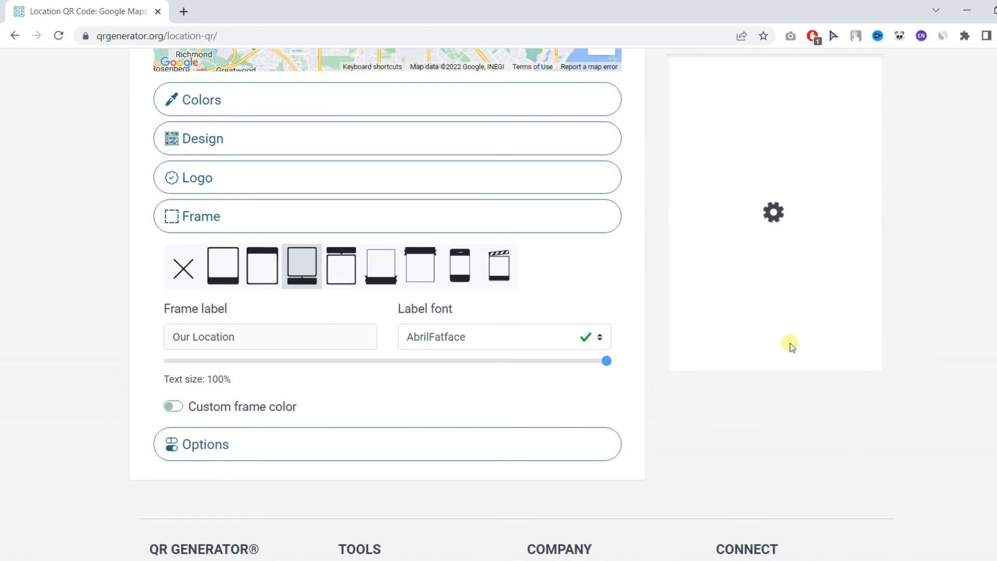
{"action": "left_click", "coordinate": [774, 341]}
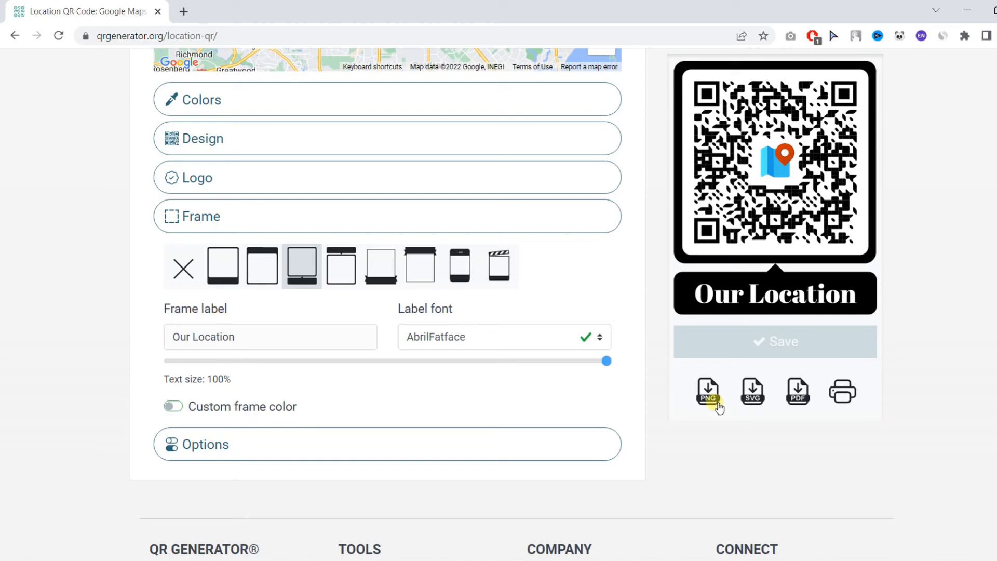
{"action": "left_click", "coordinate": [707, 391]}
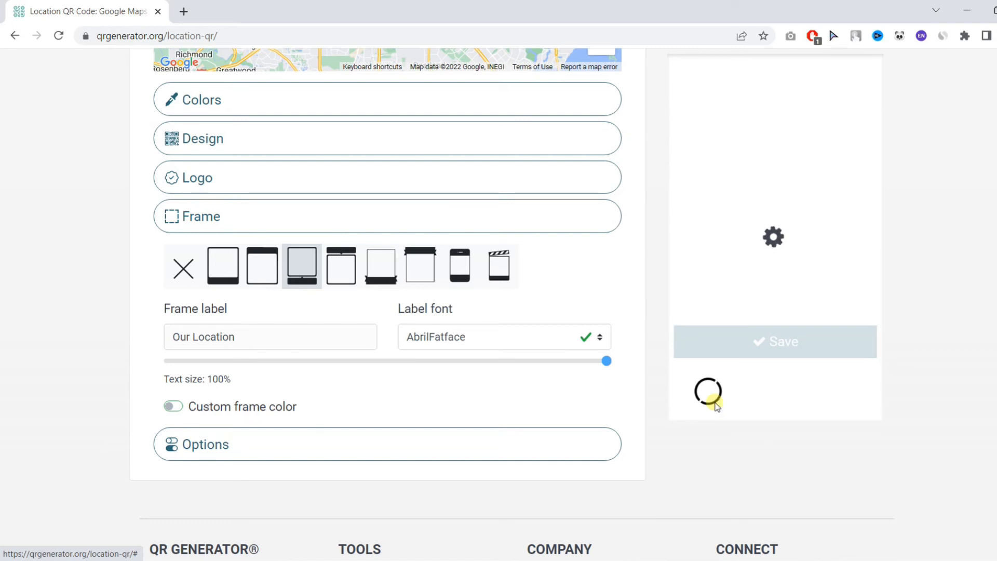
{"action": "left_click", "coordinate": [775, 341]}
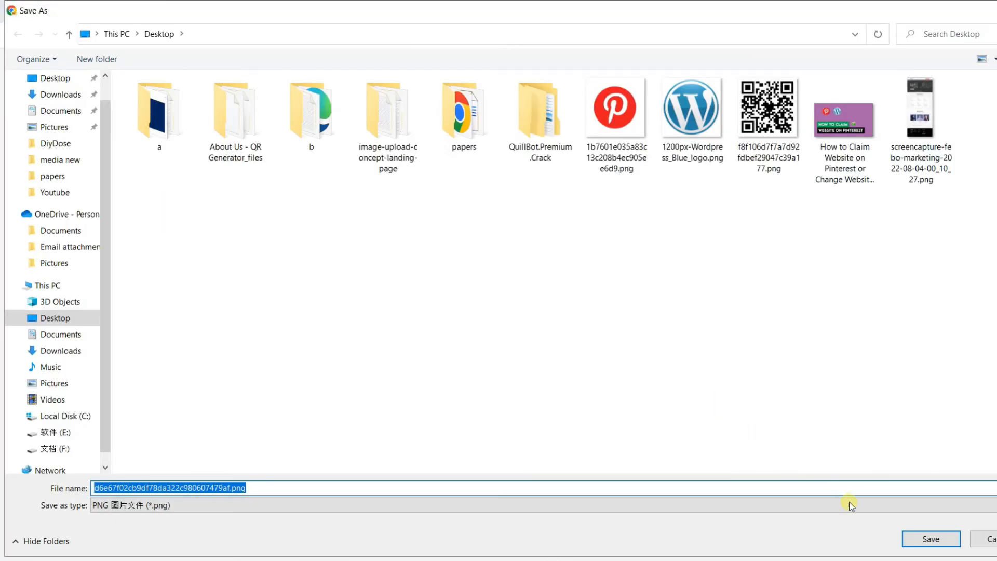
{"action": "left_click", "coordinate": [930, 538]}
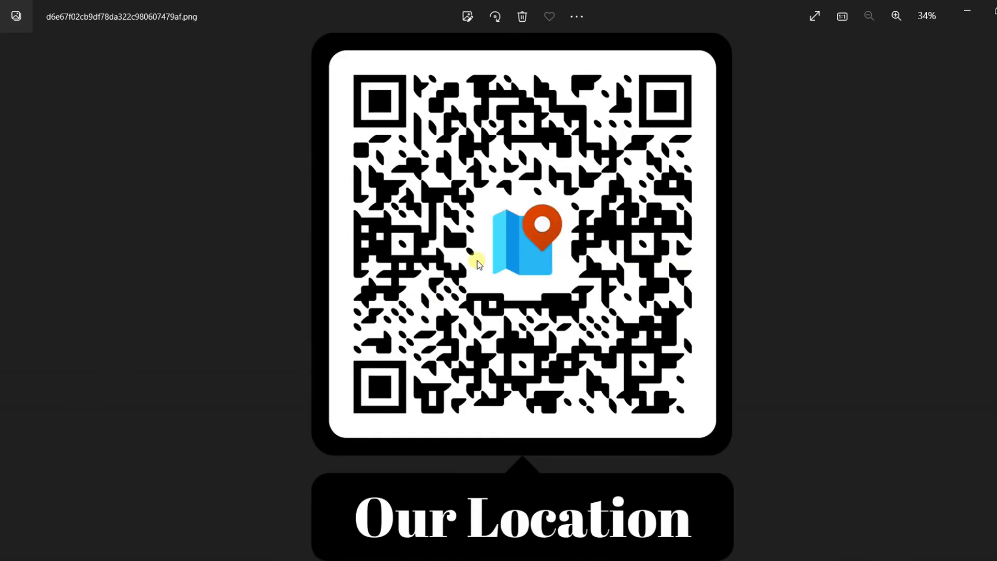
{"action": "mouse_move", "coordinate": [946, 261]}
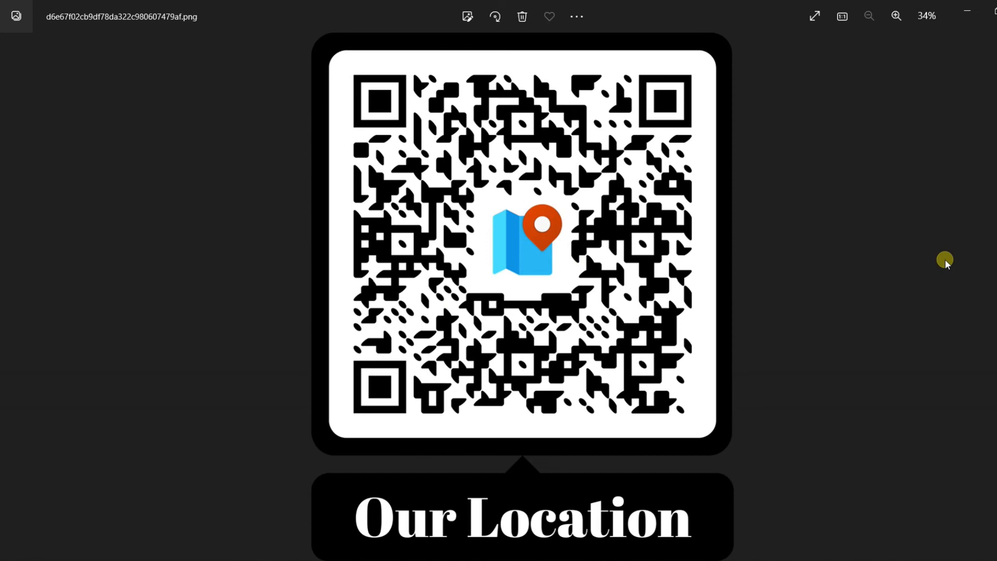